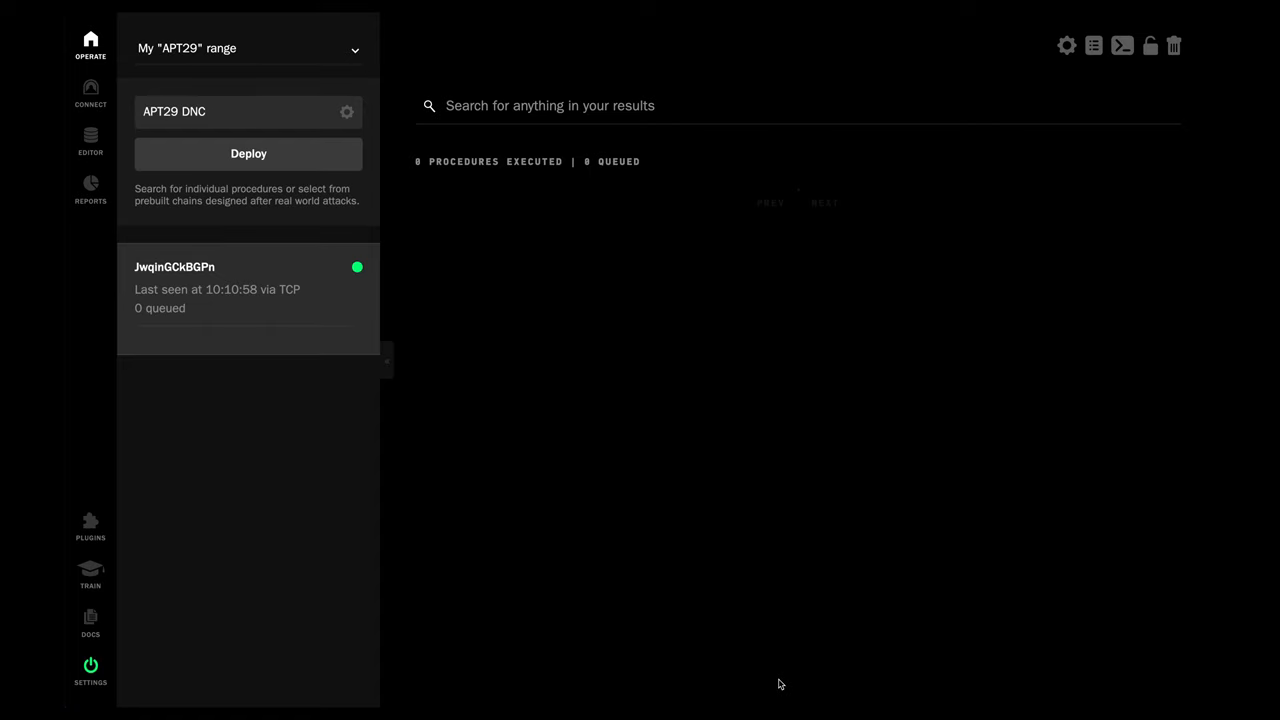
pyautogui.moveTo(172, 332)
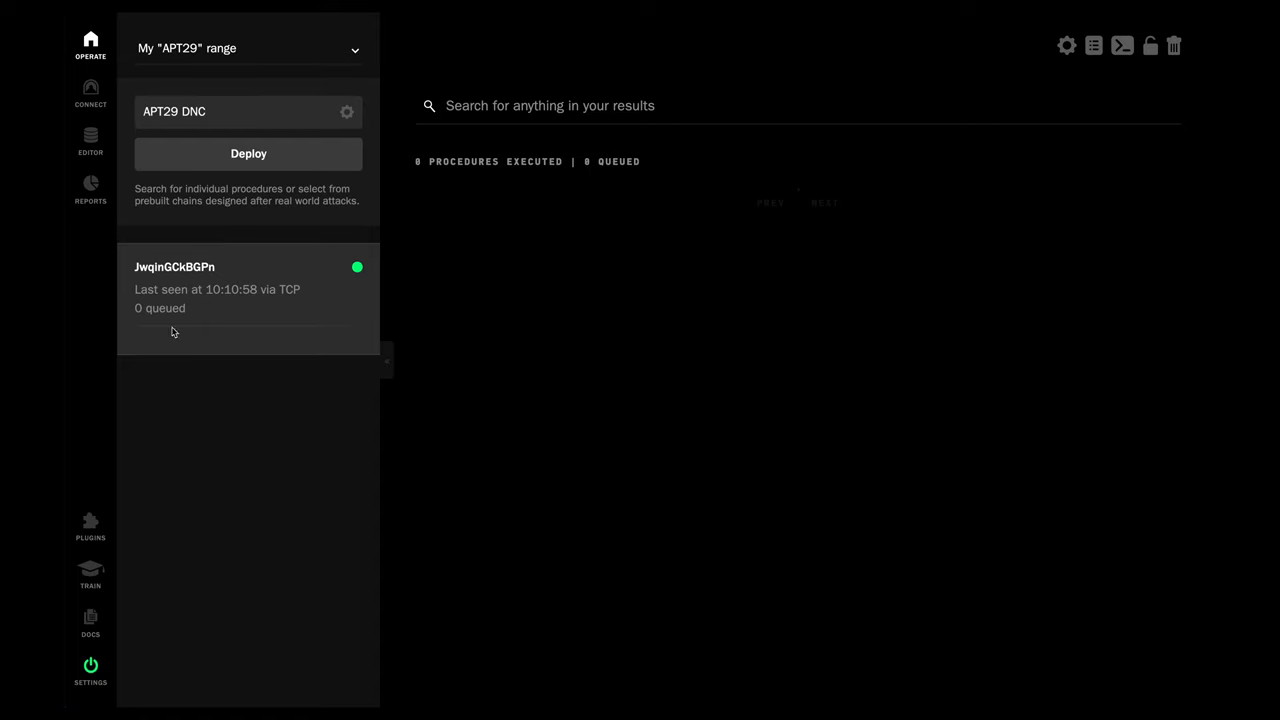
pyautogui.moveTo(232, 280)
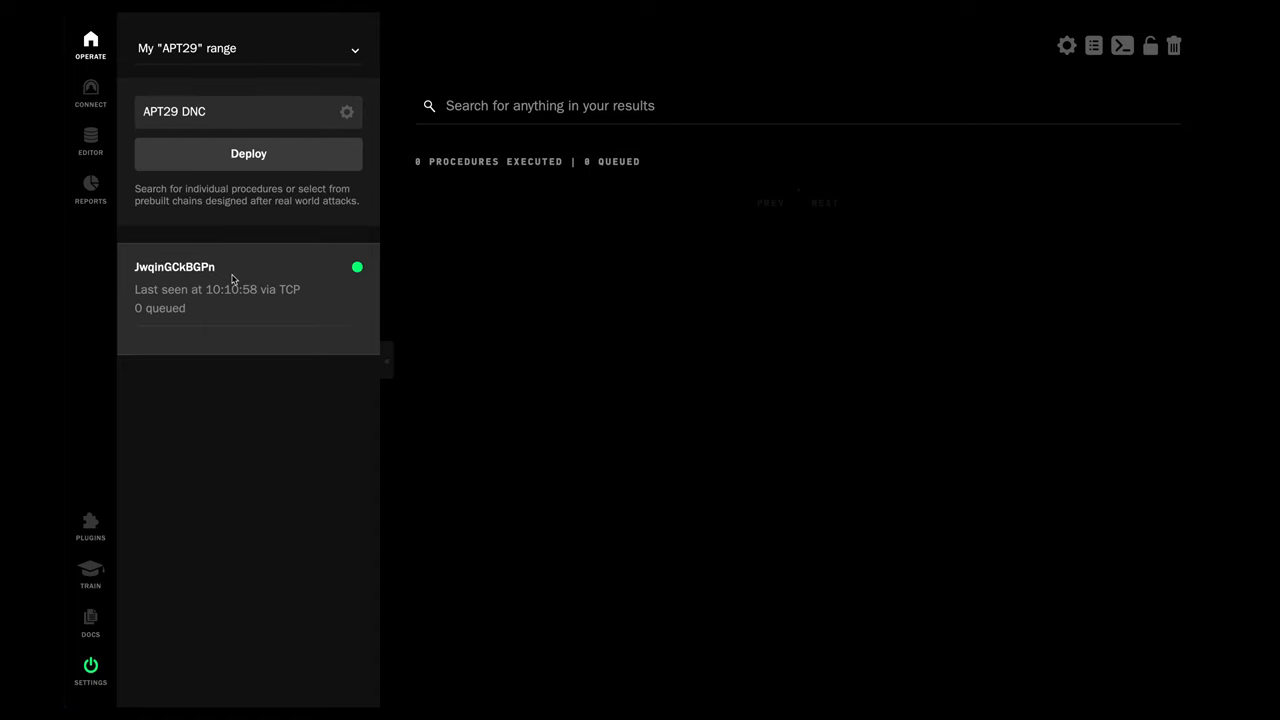
pyautogui.moveTo(199, 128)
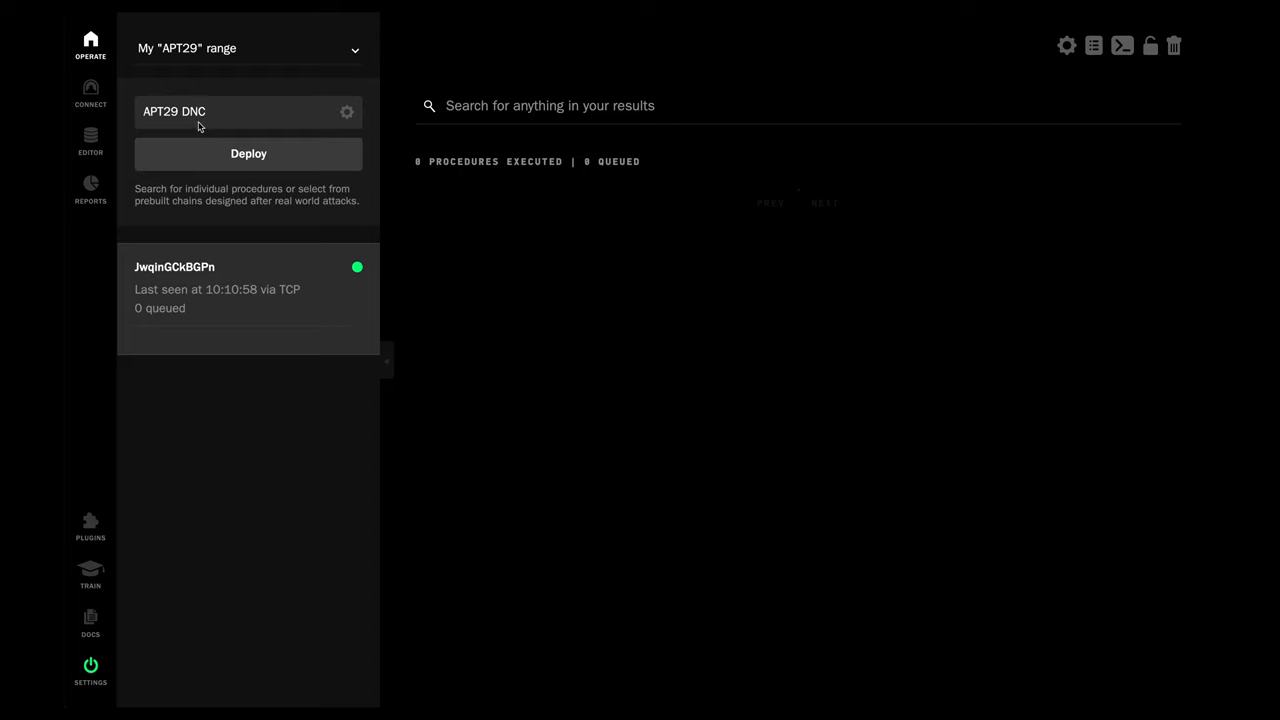
pyautogui.moveTo(238, 153)
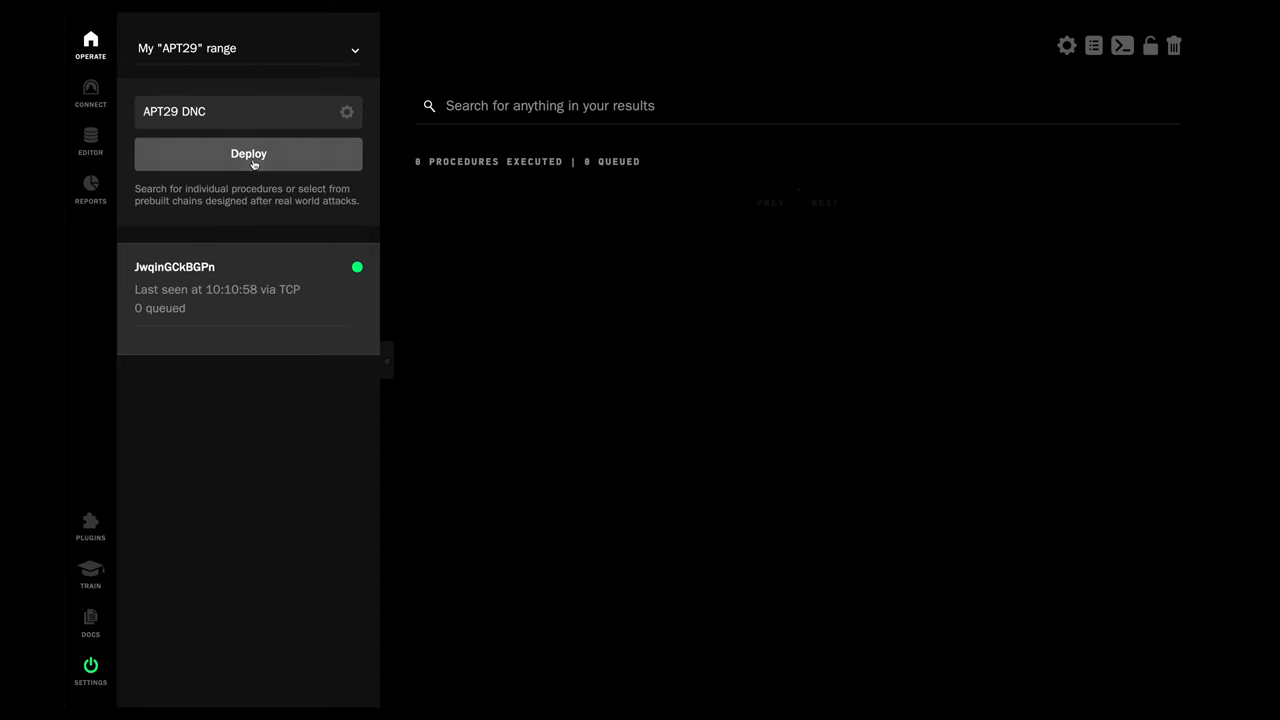
# - Deploy the APT29 DNC chain against the agent, producing RAR execution, .LNK persistence and e-mail collection results
pyautogui.click(248, 153)
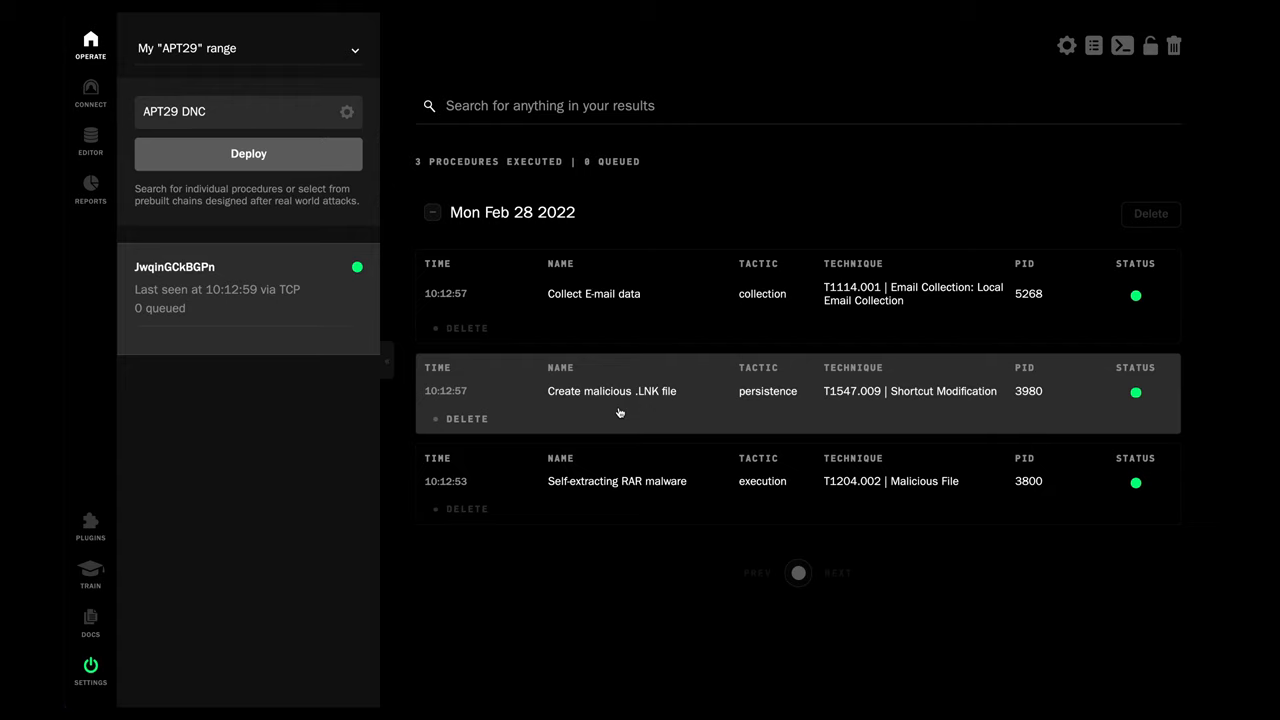
pyautogui.moveTo(620, 408)
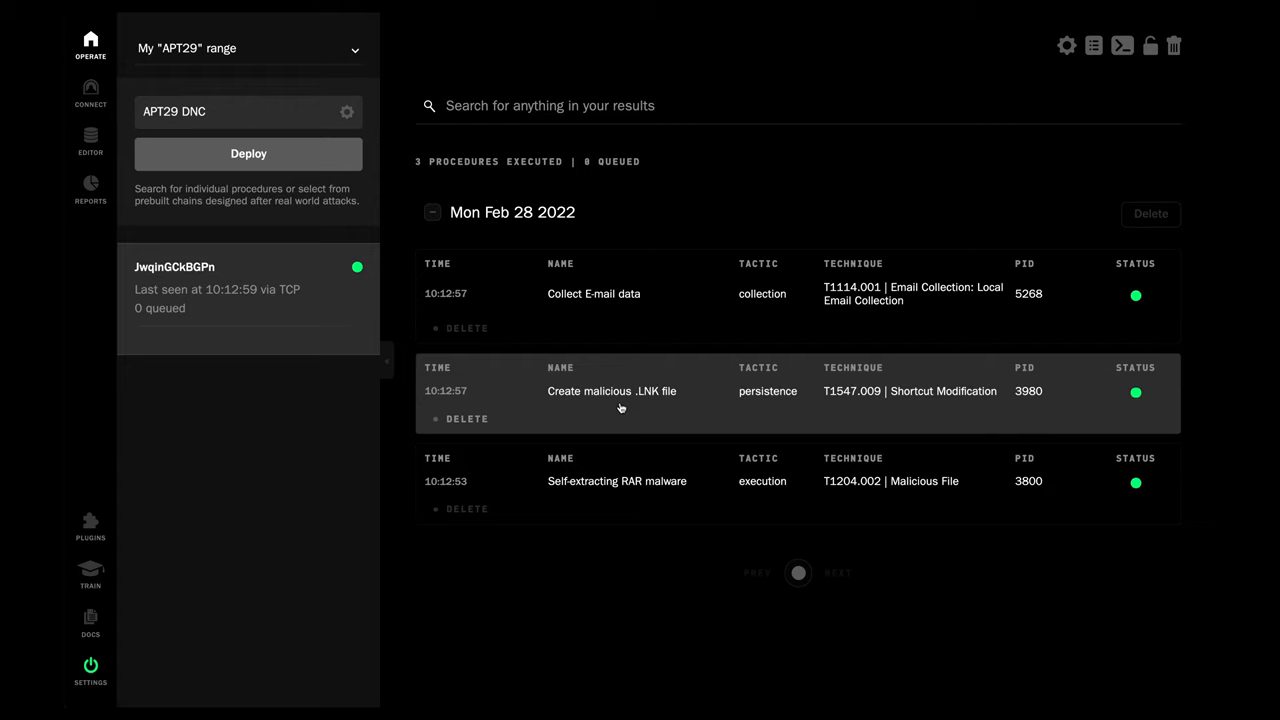
pyautogui.moveTo(637, 323)
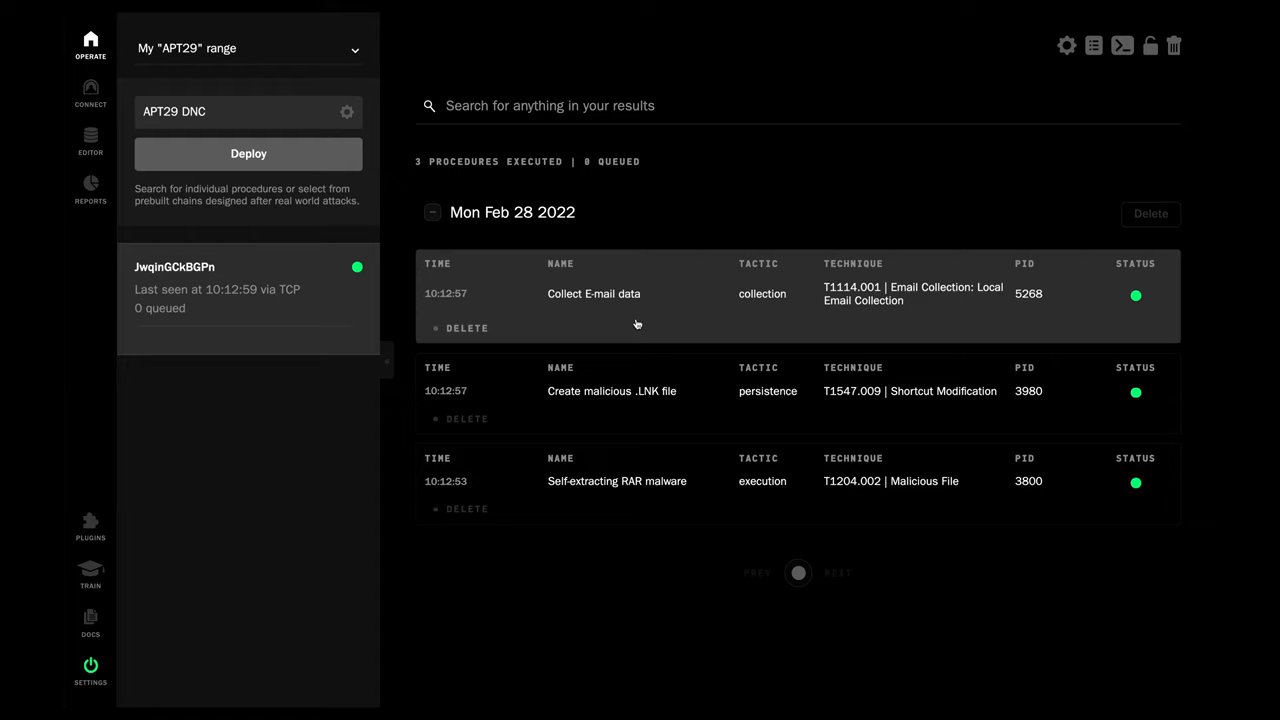
pyautogui.moveTo(634, 320)
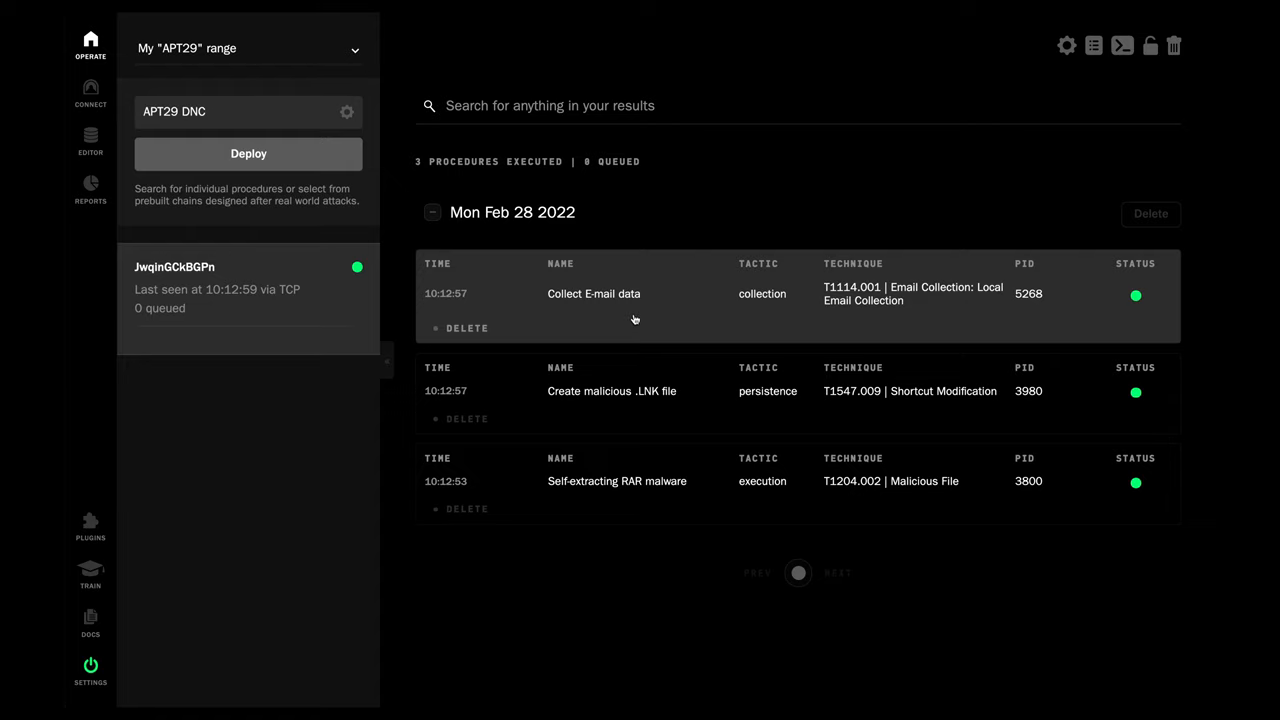